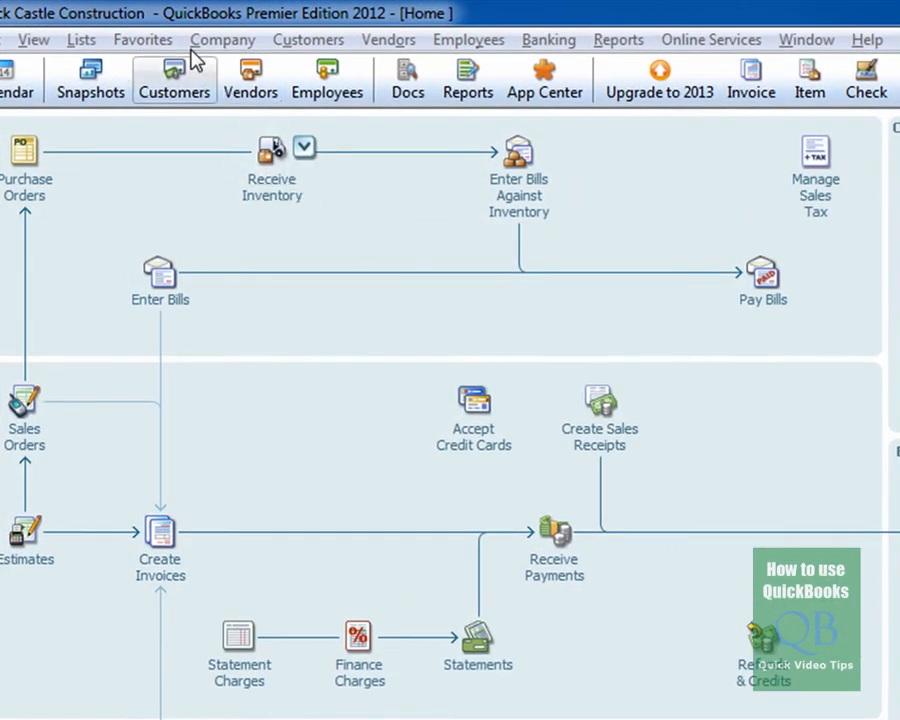
mouse_move(222, 40)
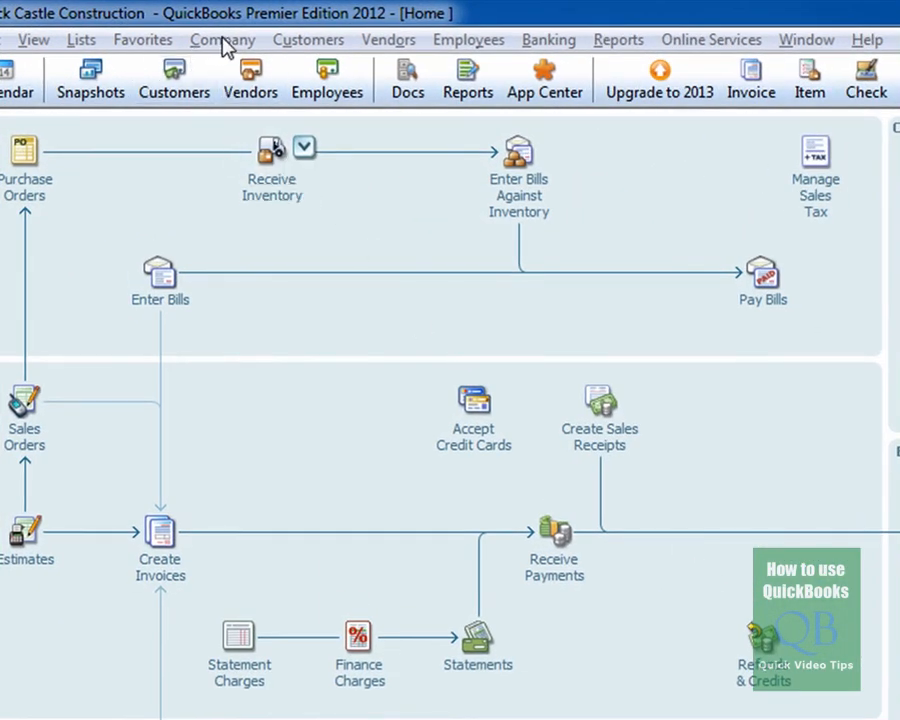
Open Company Snapshot from the Company menu for Rock Castle Construction
click(222, 39)
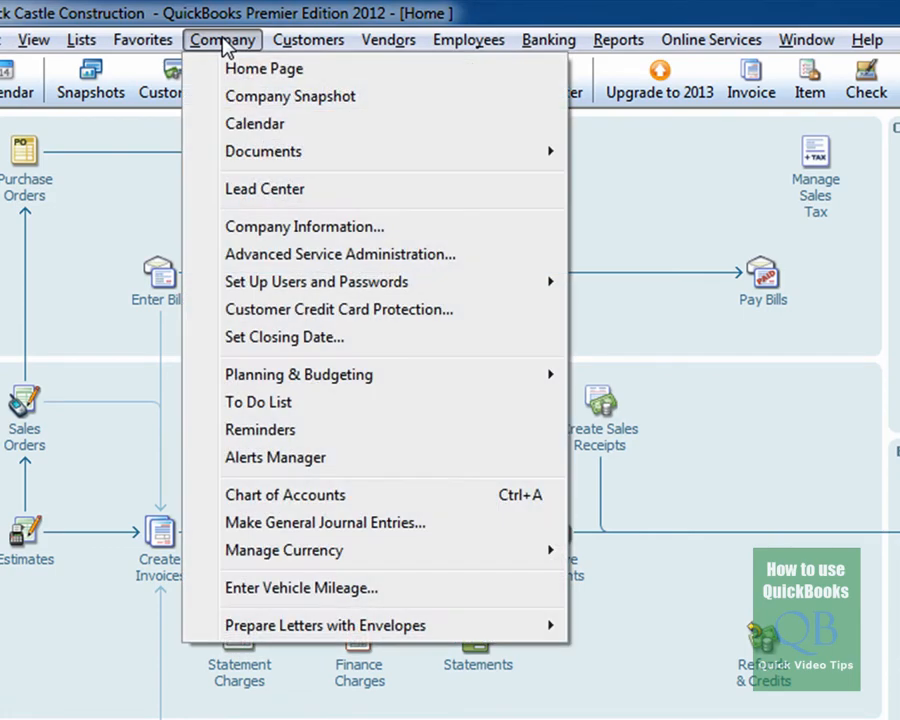
click(289, 96)
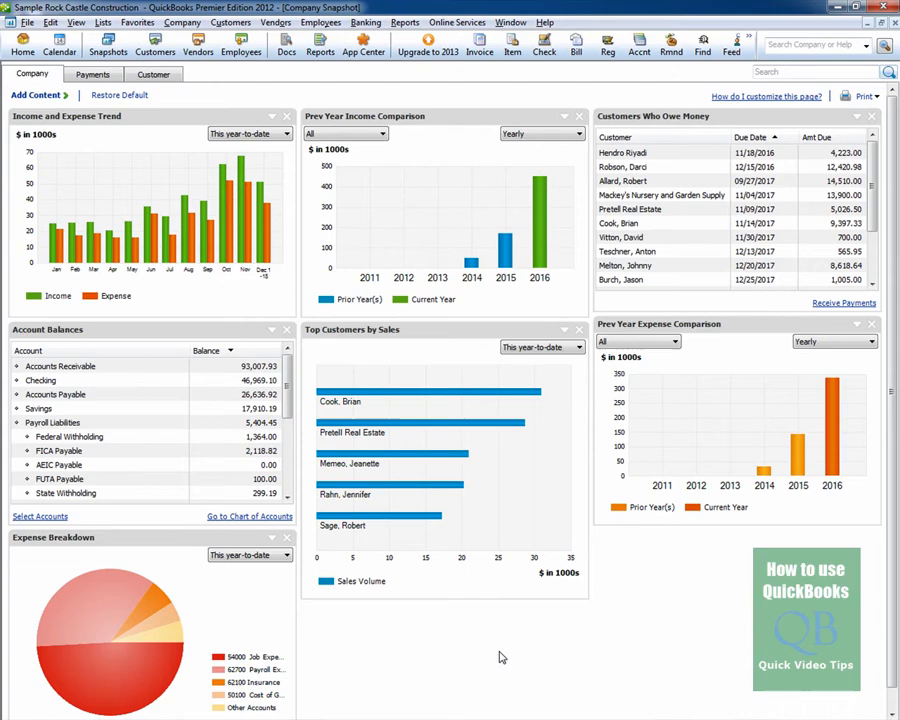
mouse_move(499, 661)
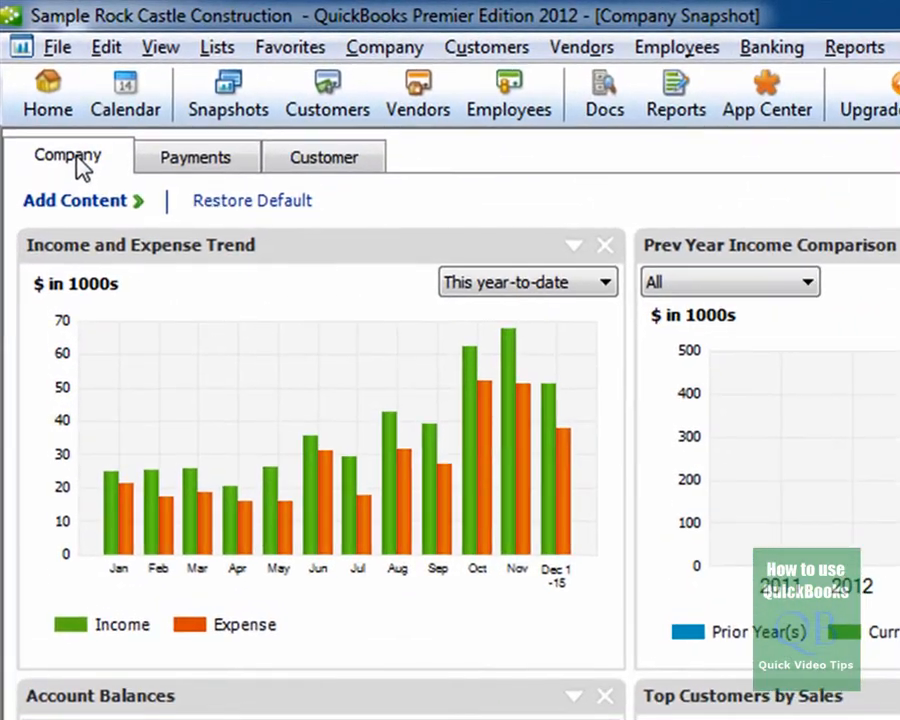
click(195, 157)
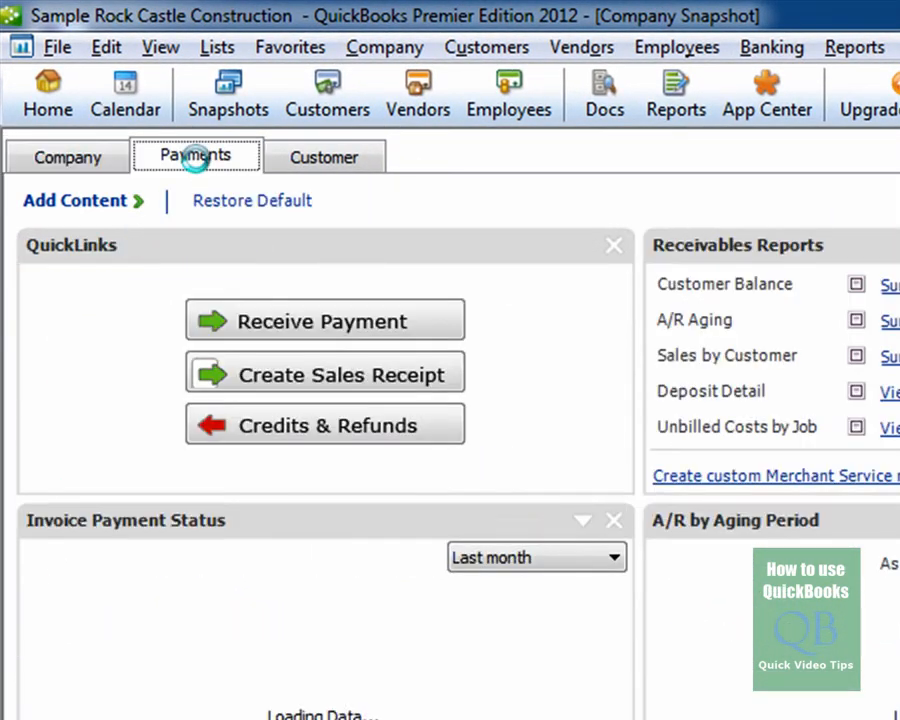
click(323, 157)
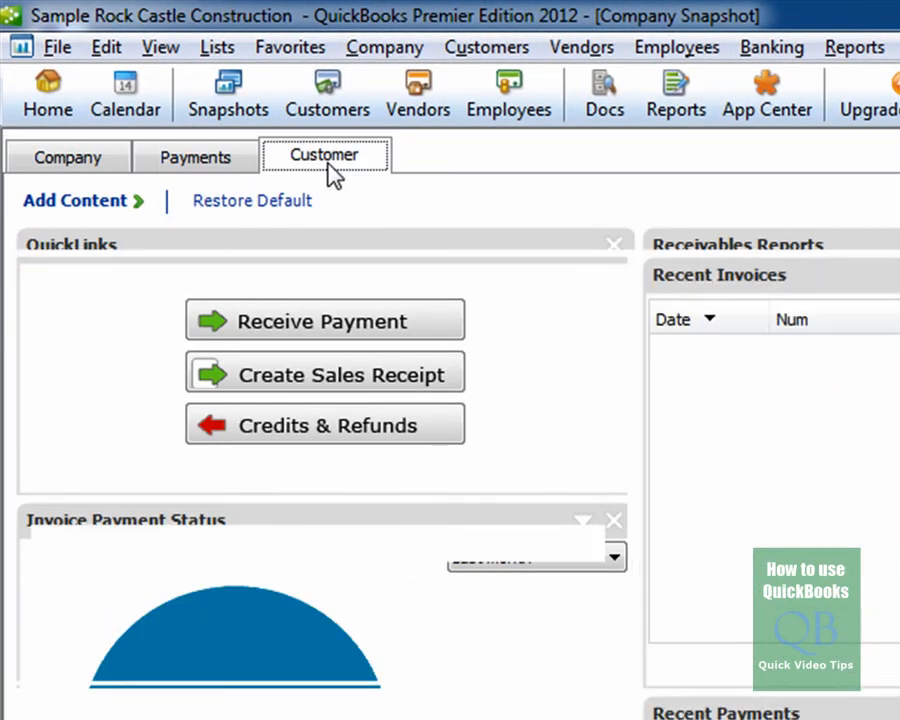
click(323, 155)
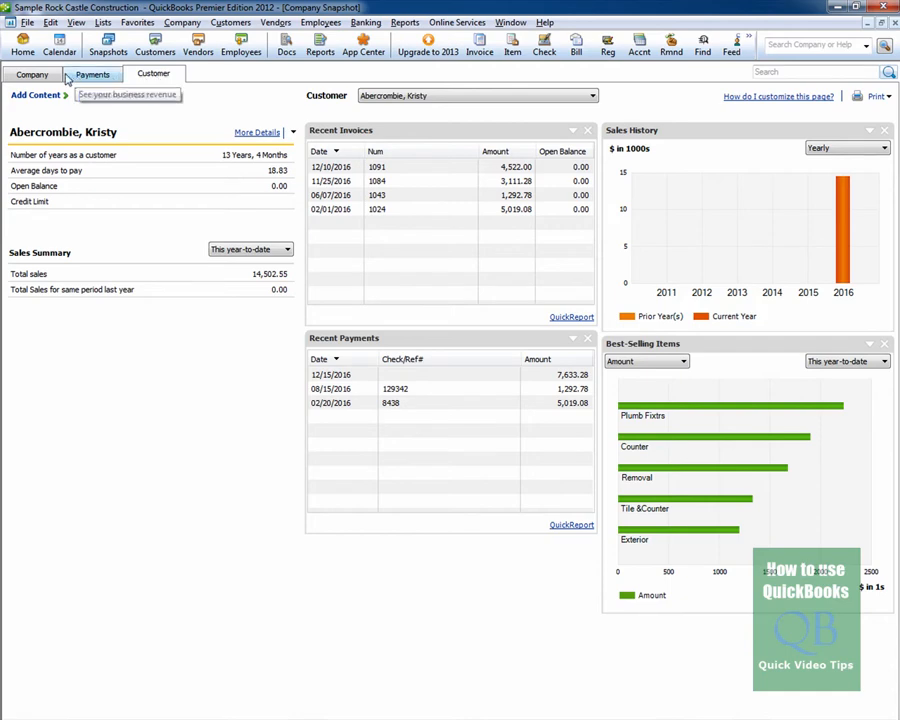
click(32, 74)
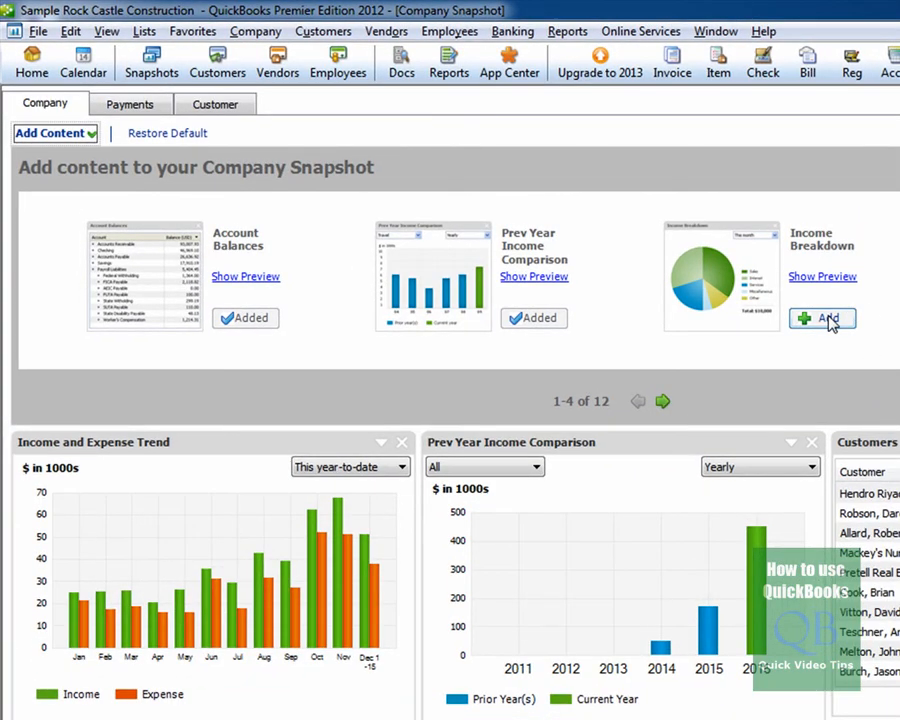
Add the Income Breakdown panel from the content gallery and finish with Done
click(822, 318)
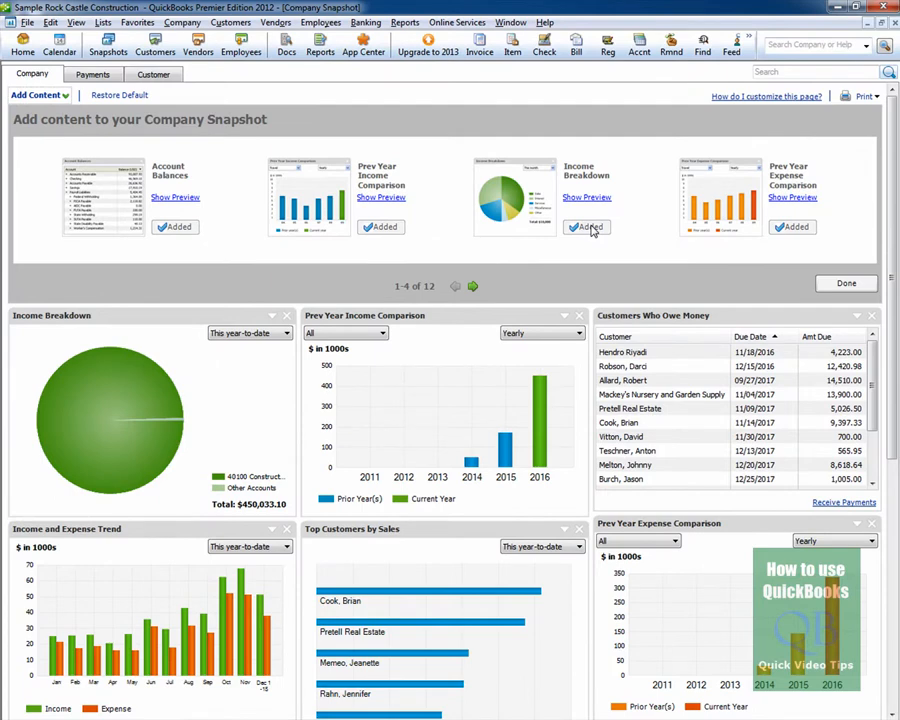
mouse_move(777, 284)
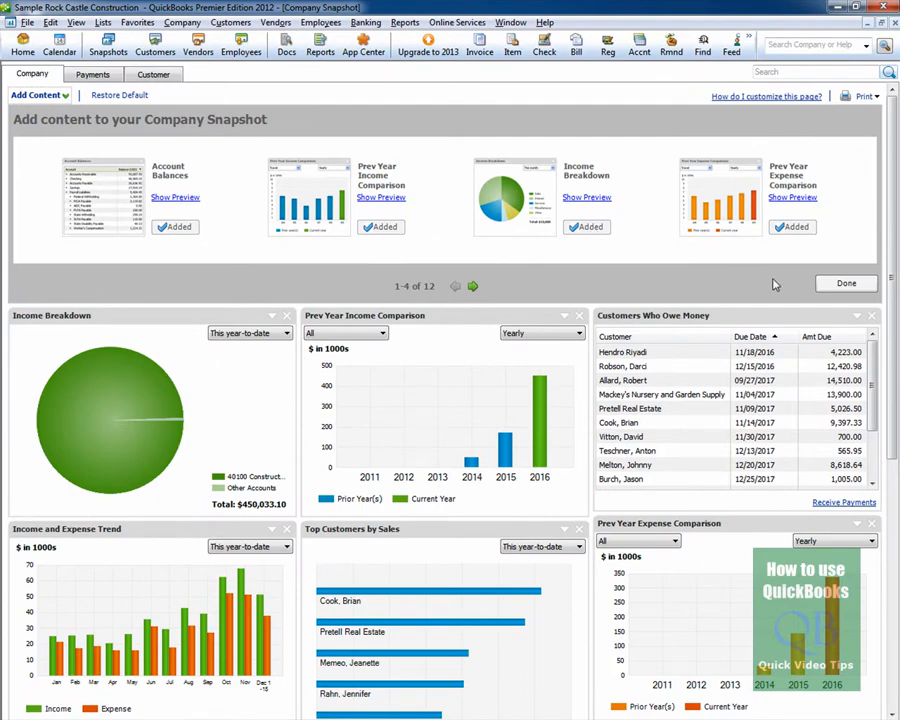
click(845, 283)
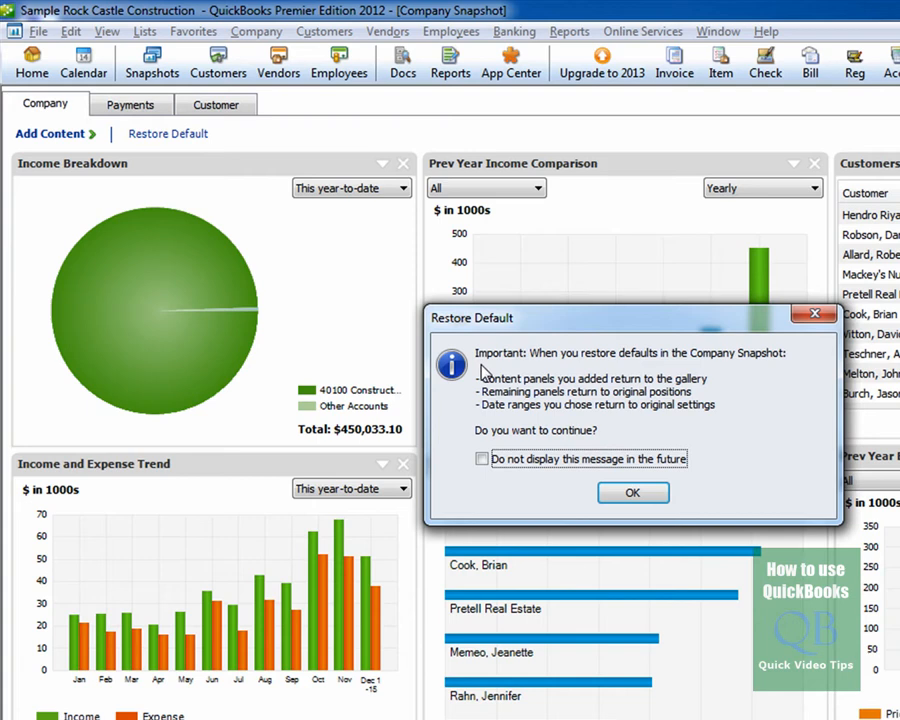
mouse_move(650, 372)
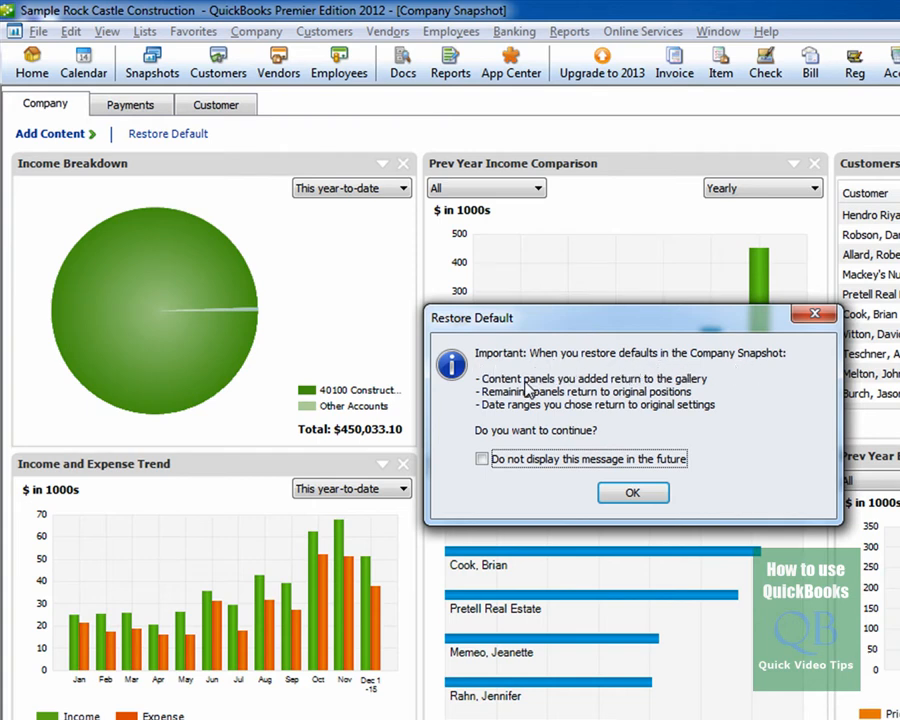
mouse_move(578, 398)
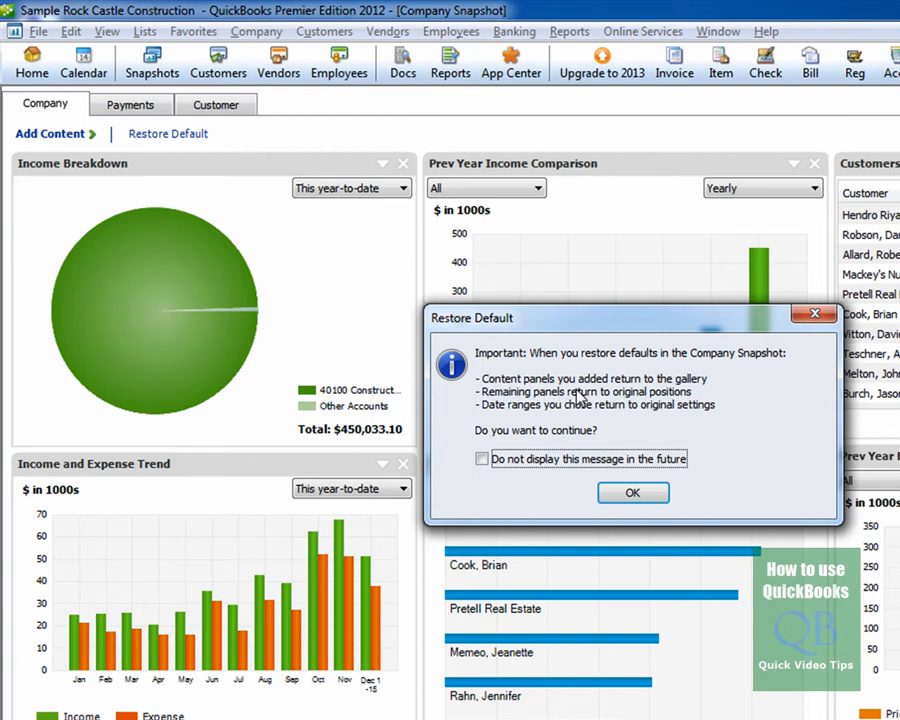
mouse_move(704, 390)
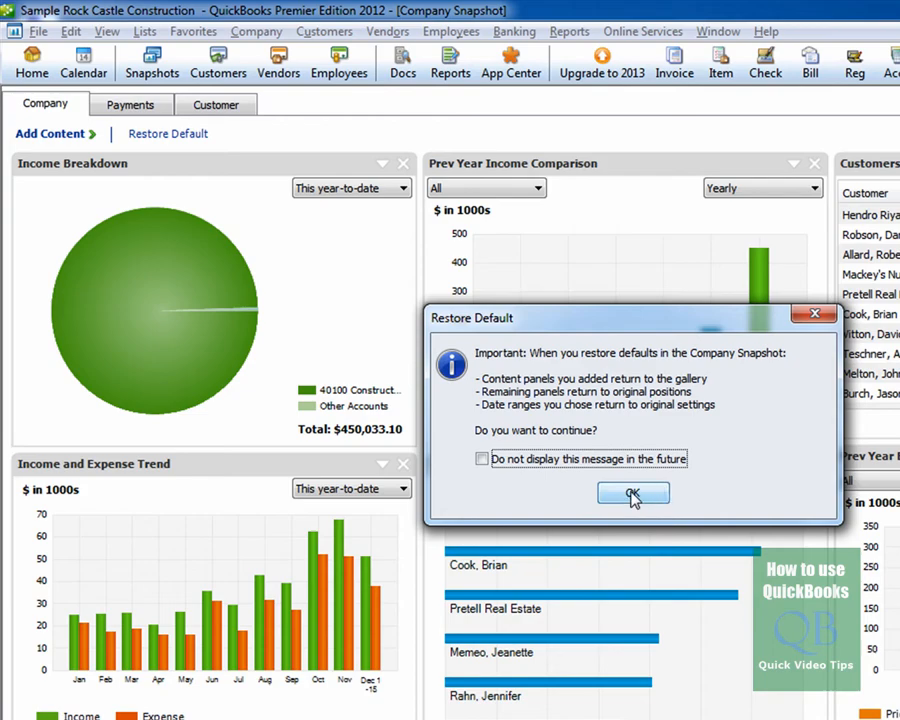
Confirm Restore Default so Income Breakdown is dropped and Expense Breakdown returns
click(632, 492)
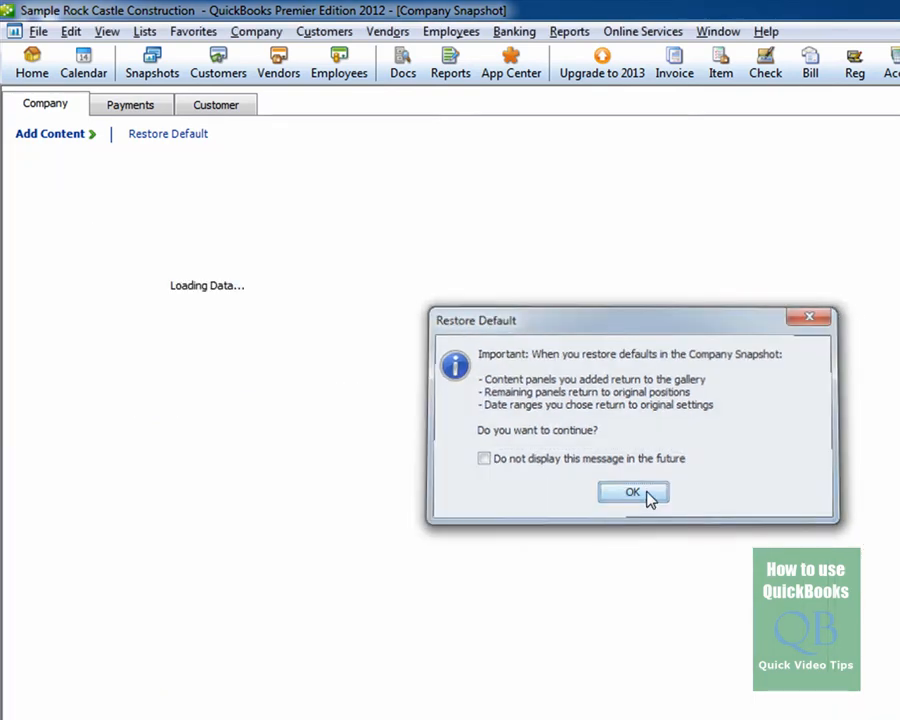
click(631, 492)
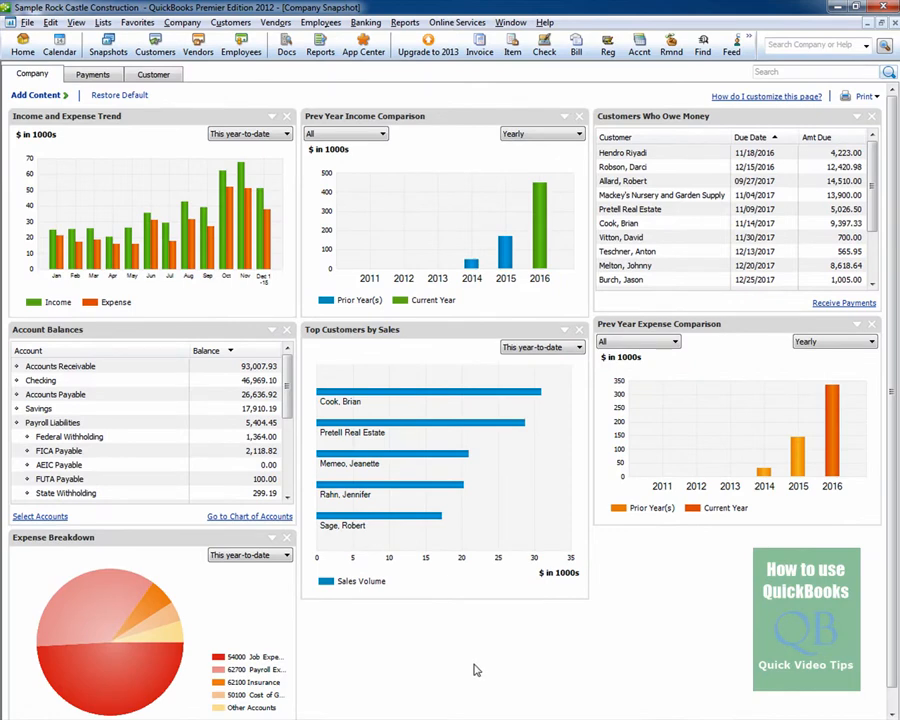
mouse_move(466, 666)
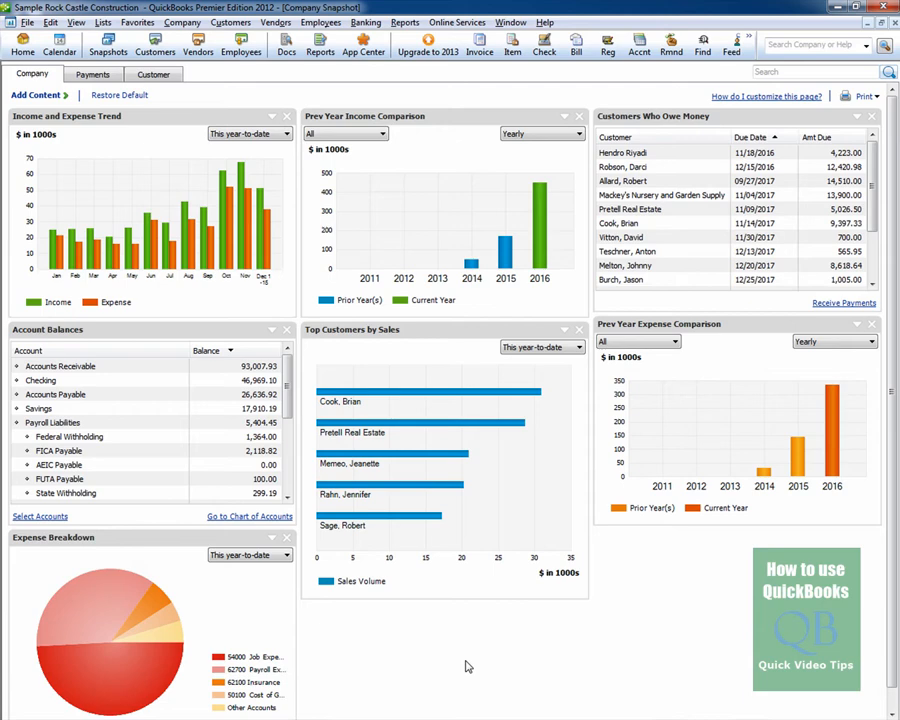
mouse_move(148, 133)
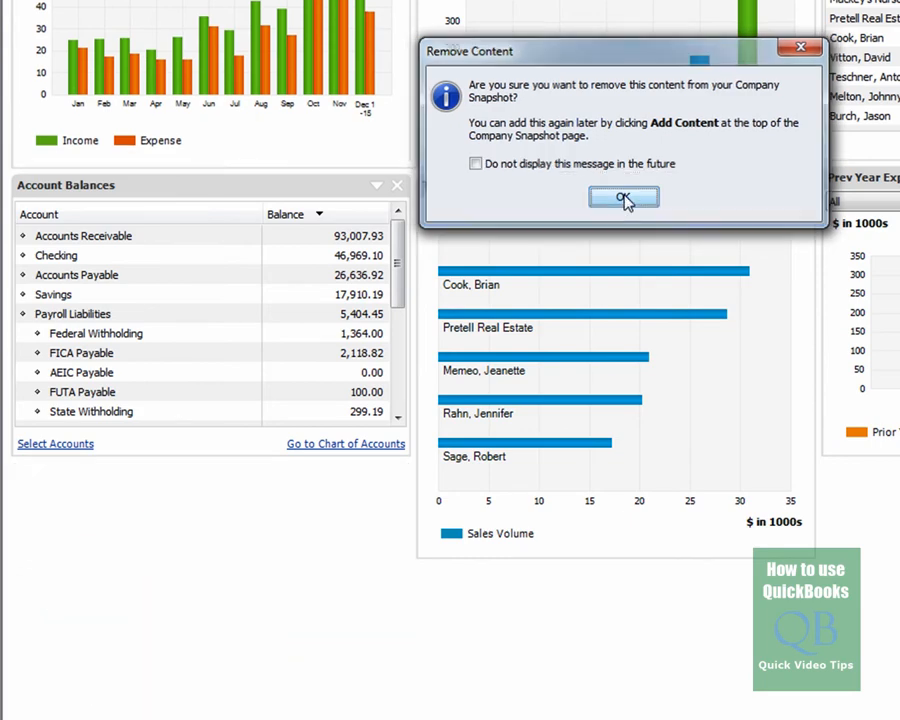
Confirm removal of the Expense Breakdown panel, leaving six panels
click(623, 197)
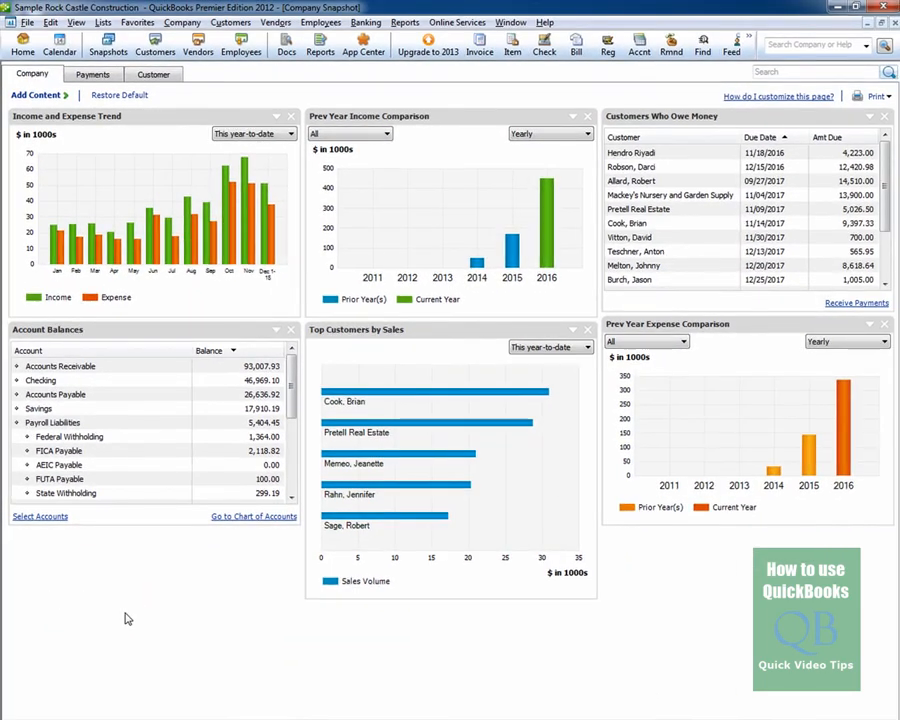
mouse_move(127, 624)
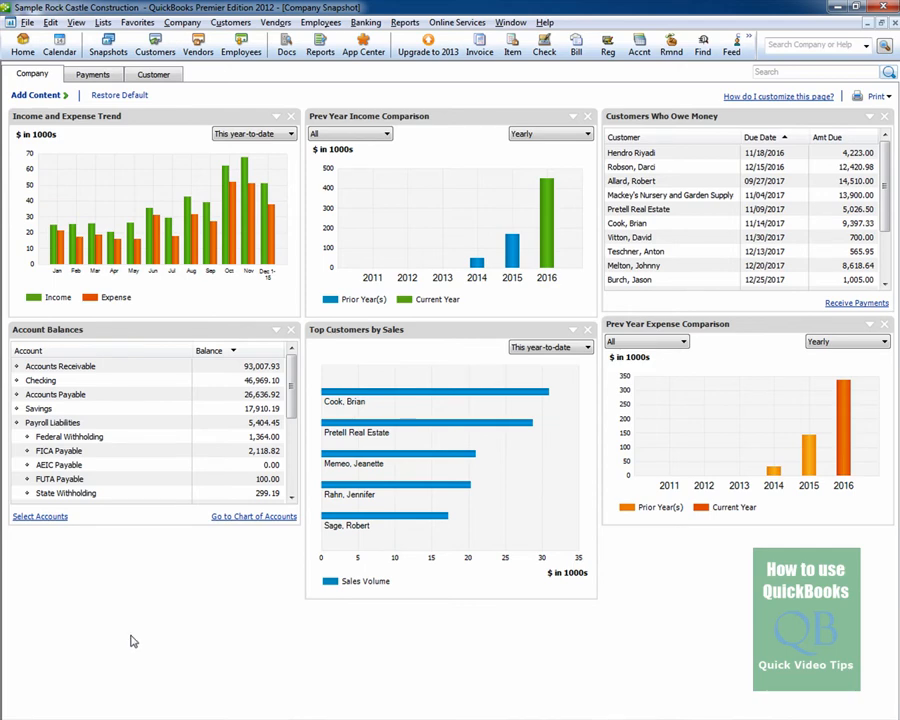
Switch the Company Snapshot to the Payments tab
click(92, 74)
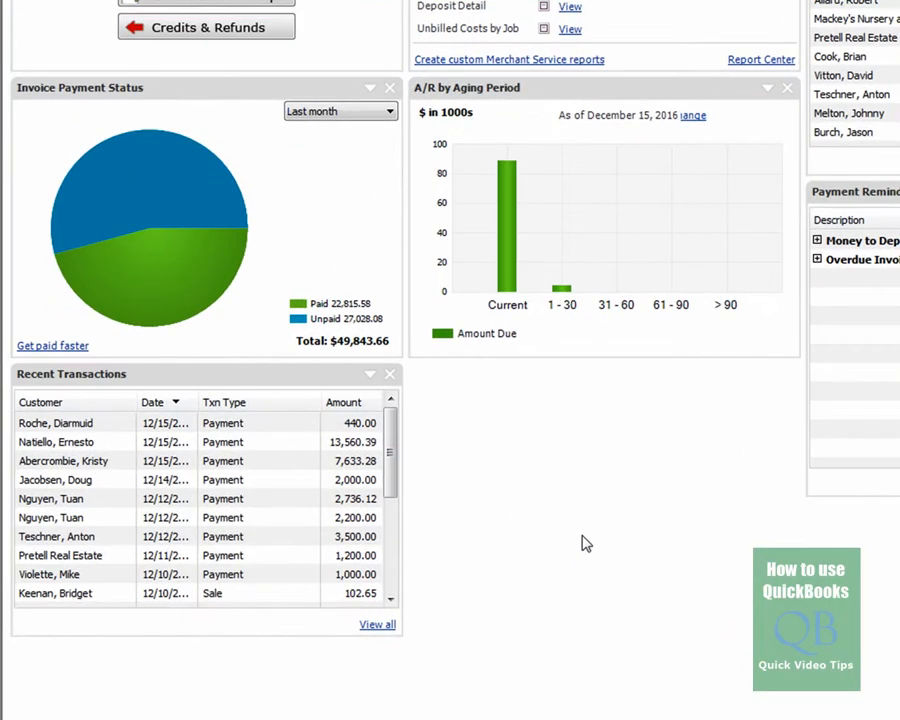
mouse_move(559, 509)
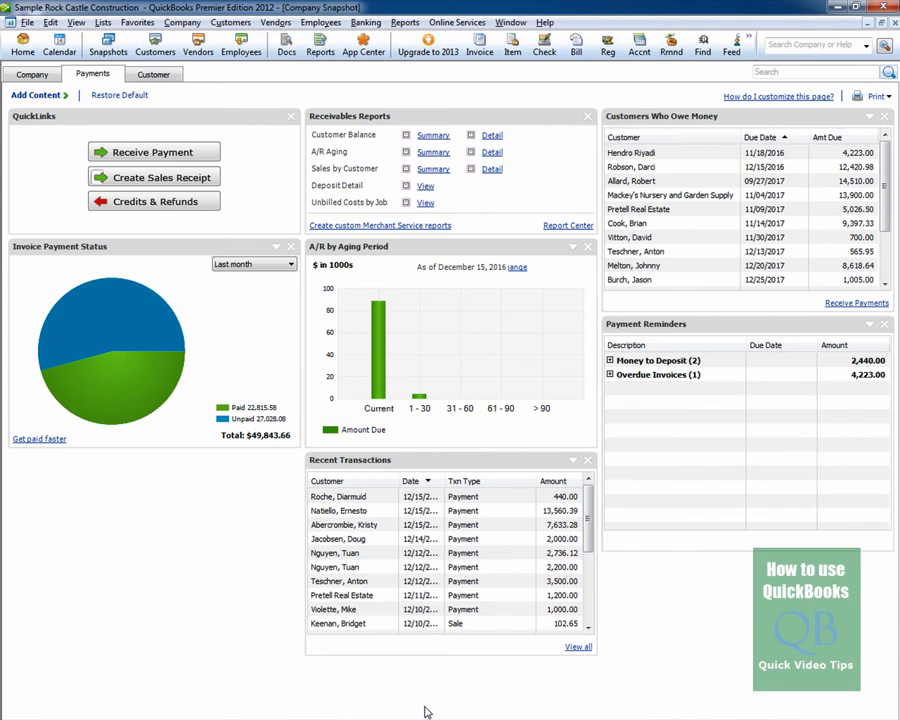
mouse_move(197, 326)
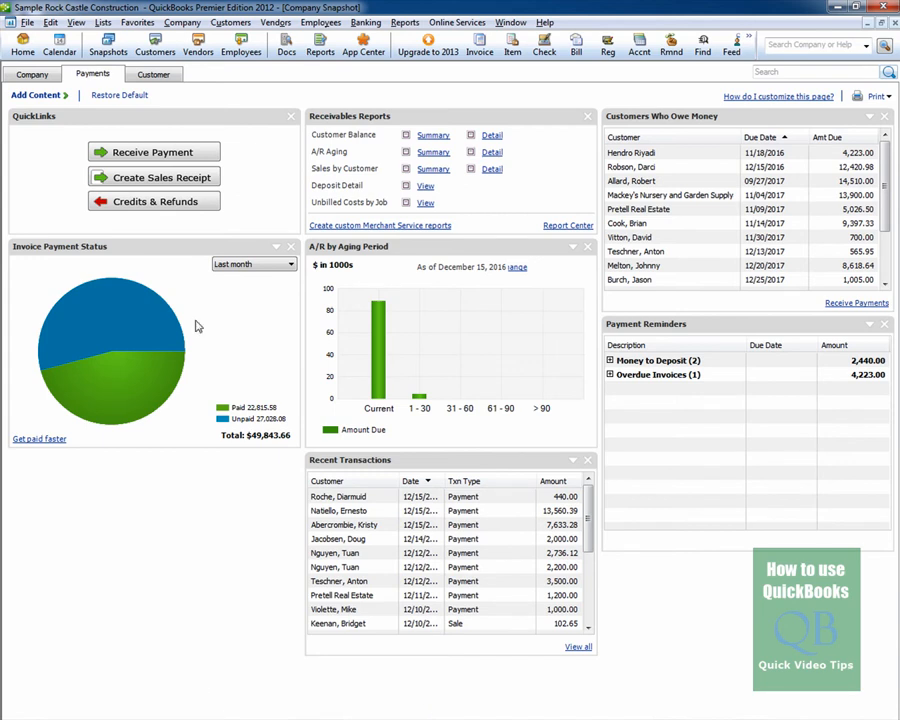
Restore the Payments snapshot's default panels, then return to the Company tab
click(119, 95)
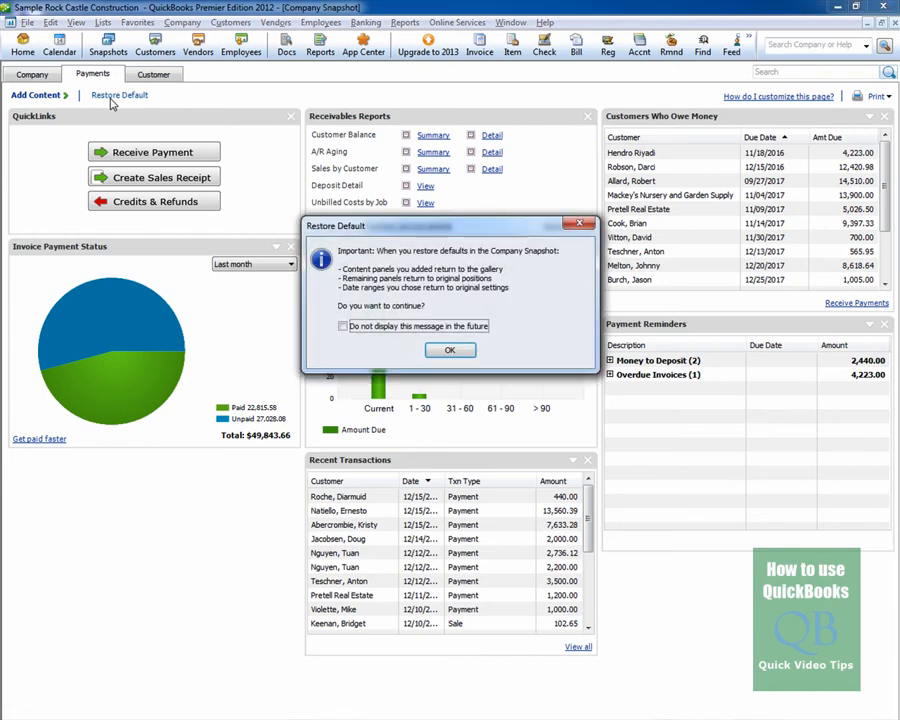
click(449, 350)
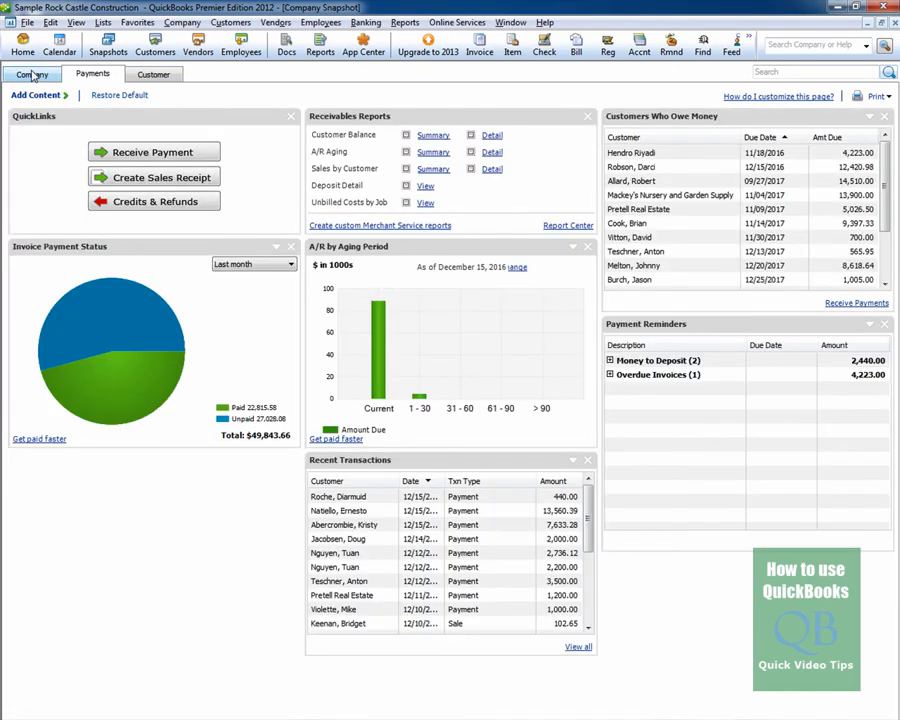
click(32, 73)
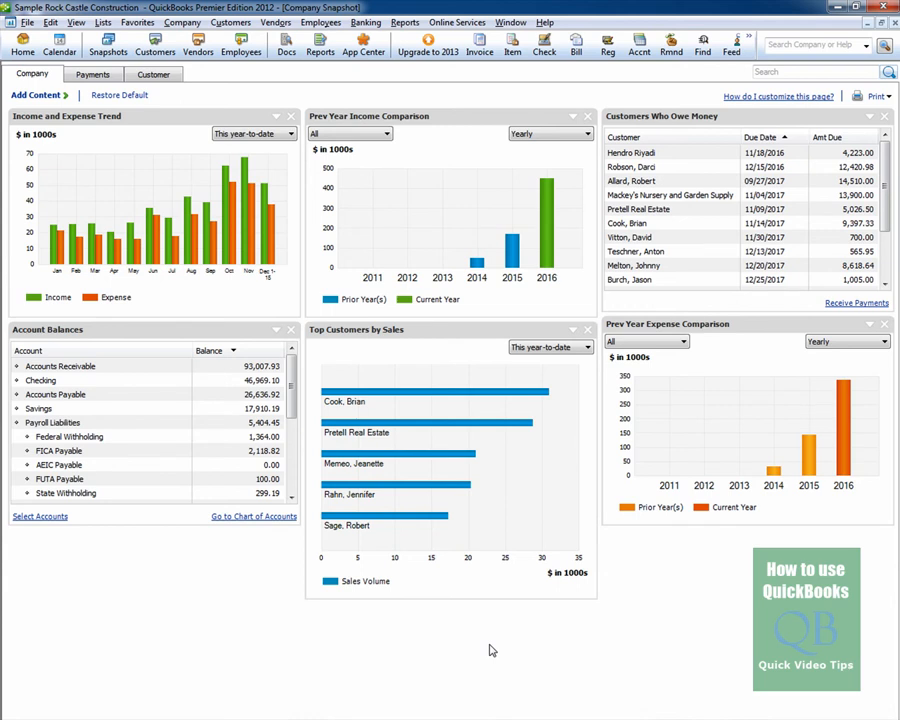